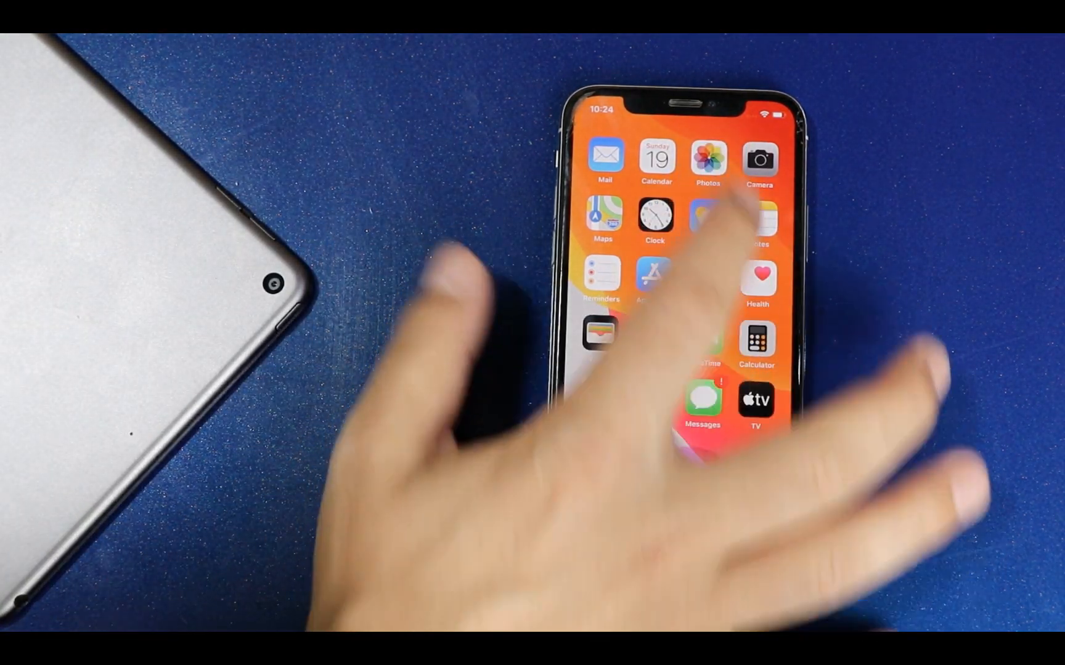
# Delete five photos from Recents in the iPhone Photos app
pyautogui.click(708, 161)
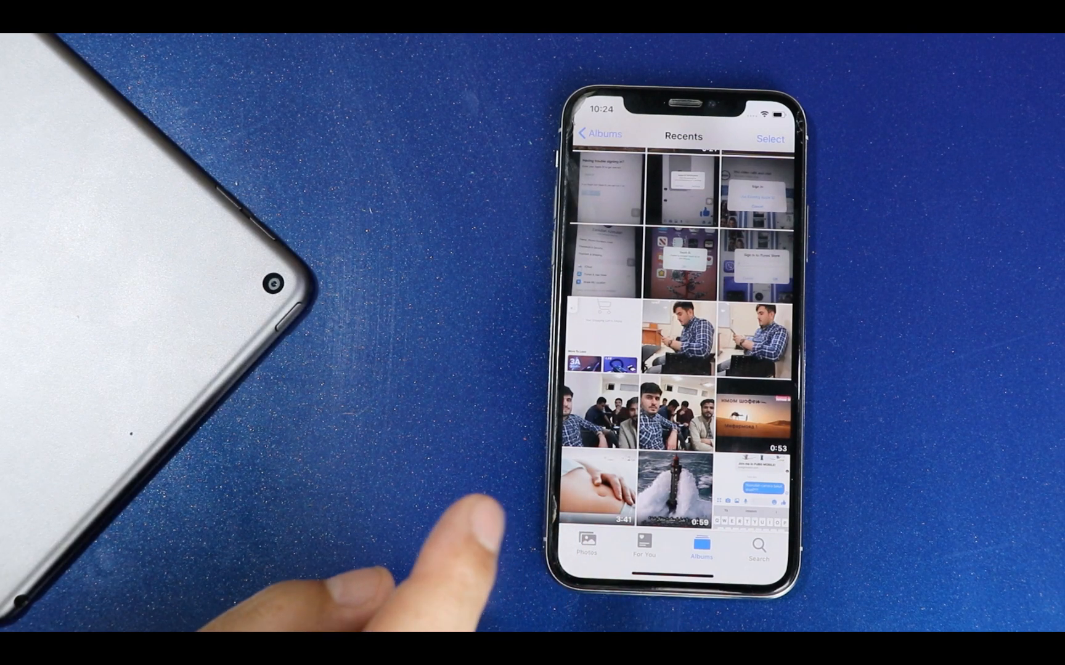
pyautogui.click(769, 138)
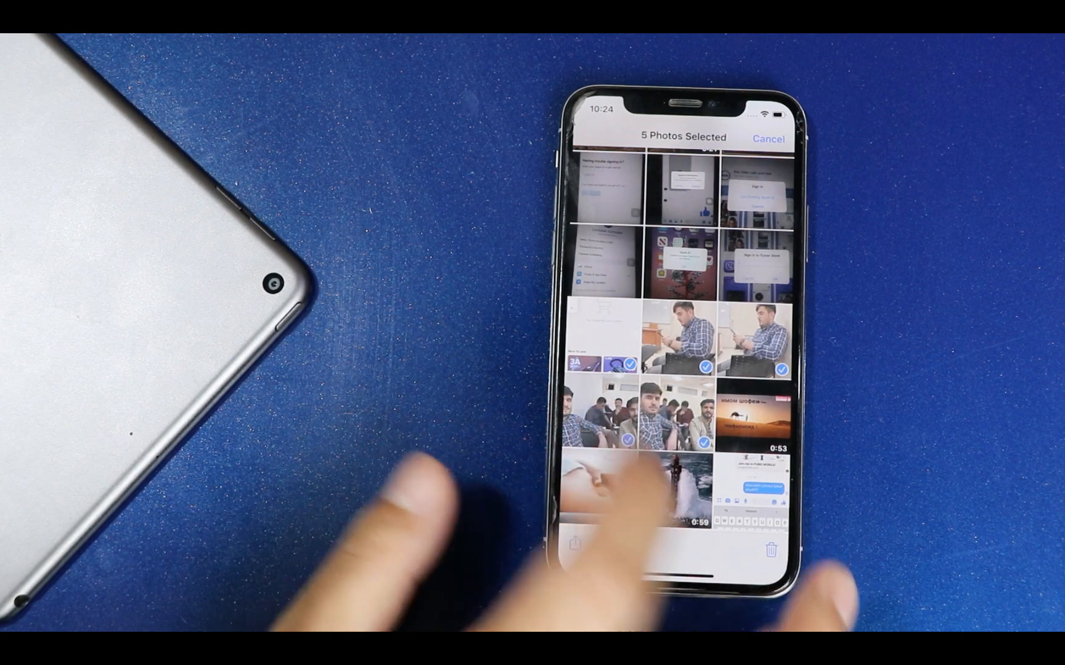
pyautogui.click(780, 548)
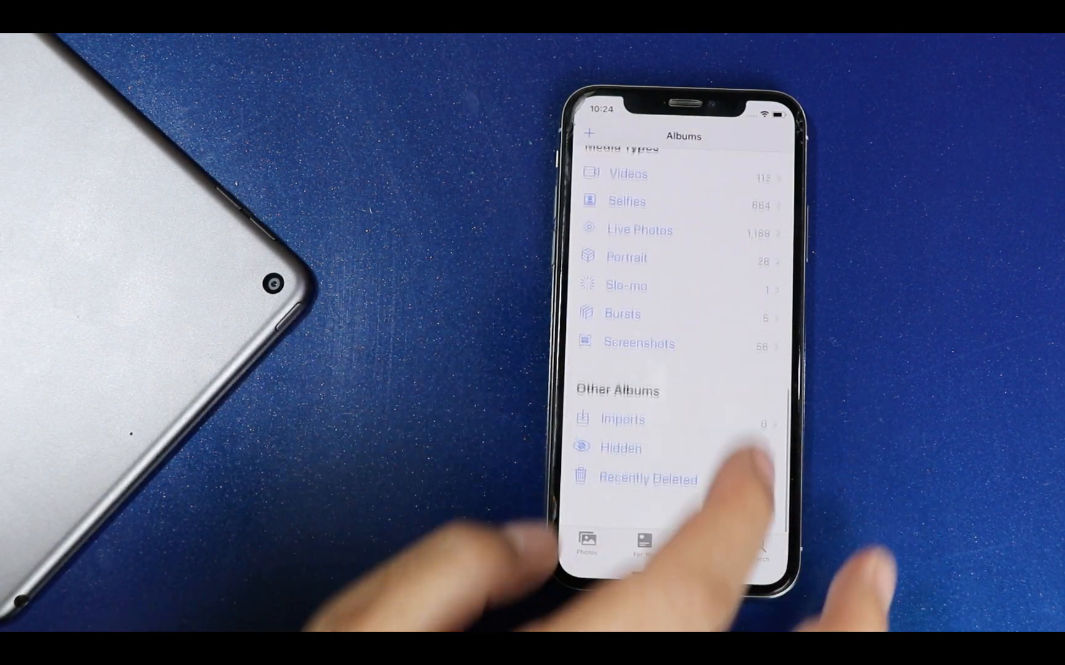
# Permanently erase everything in the Recently Deleted album
pyautogui.click(646, 478)
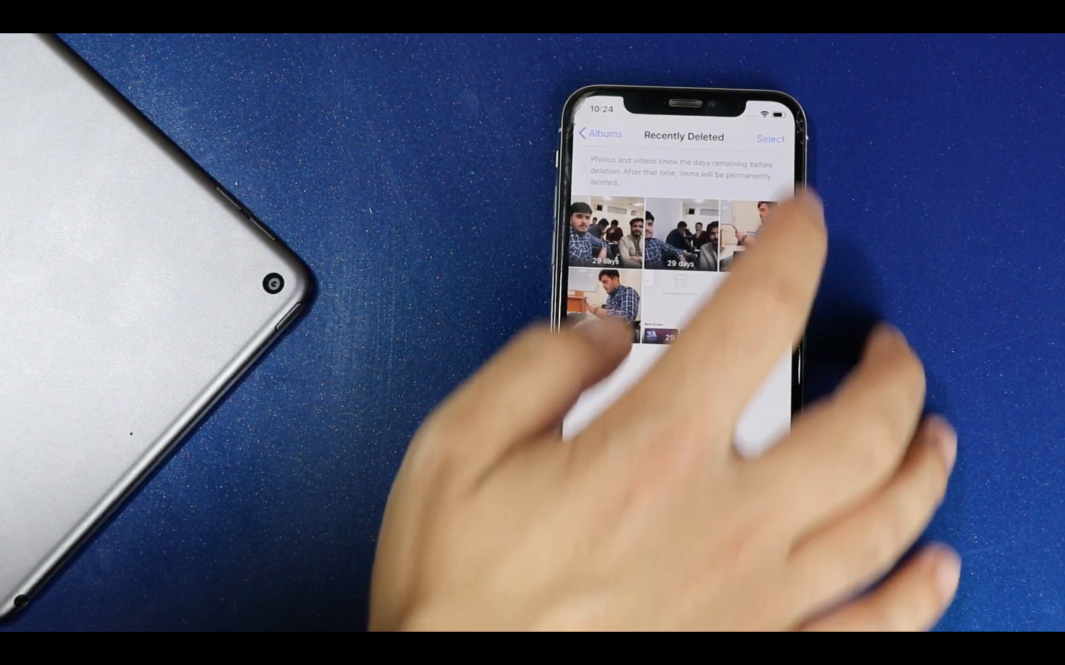
pyautogui.click(769, 138)
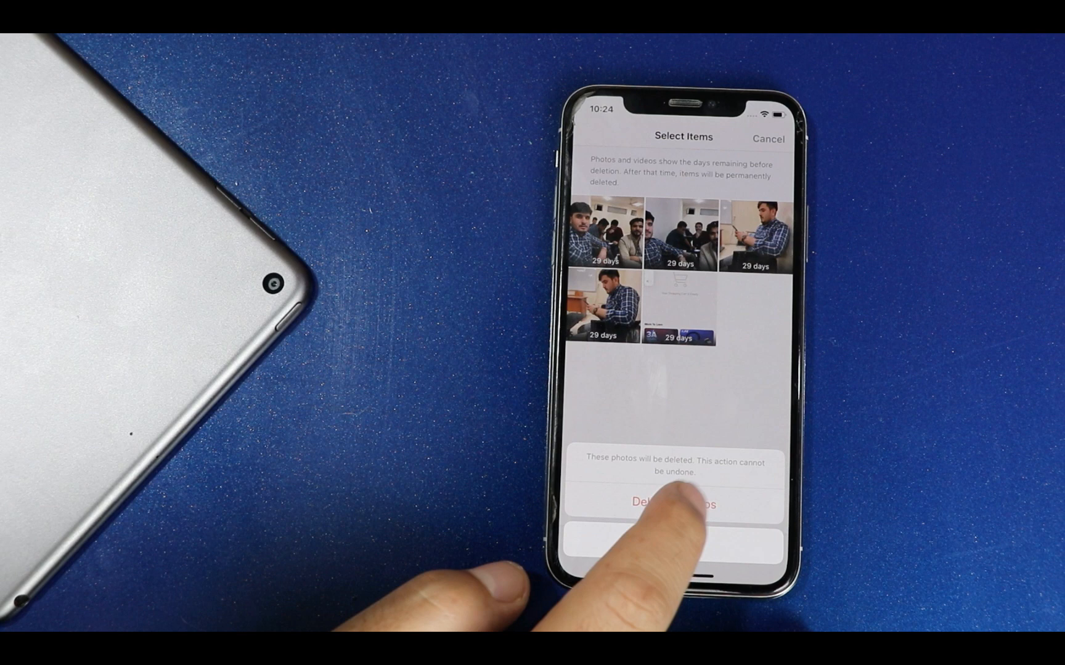
pyautogui.click(676, 503)
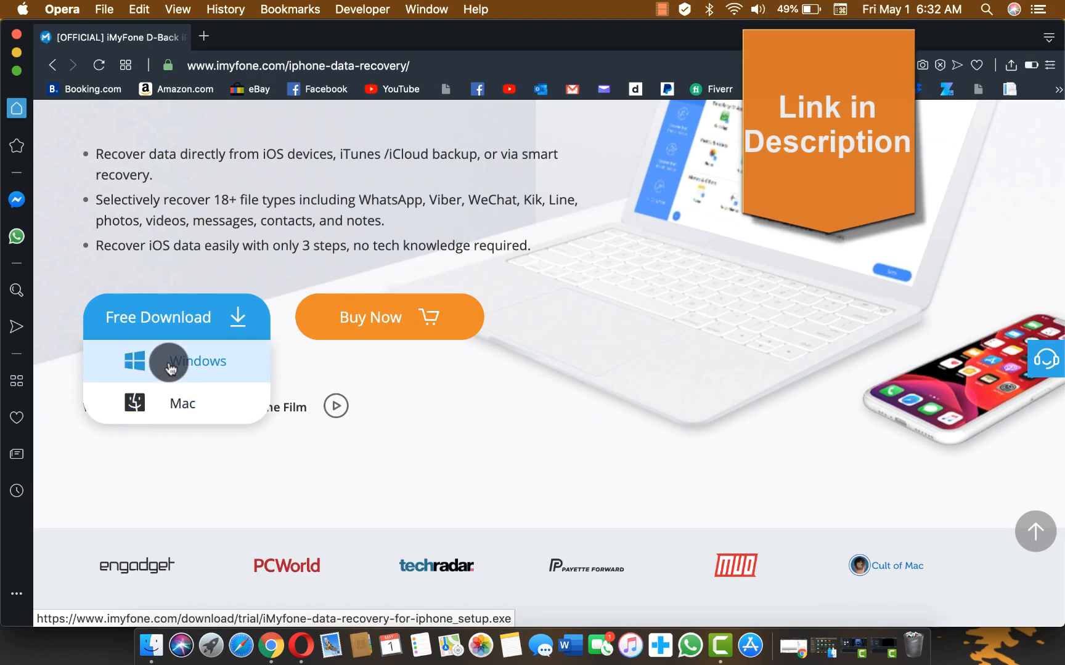
# Scroll through the iMyFone D-Back page in Opera, then close the browser
pyautogui.scroll(-3)
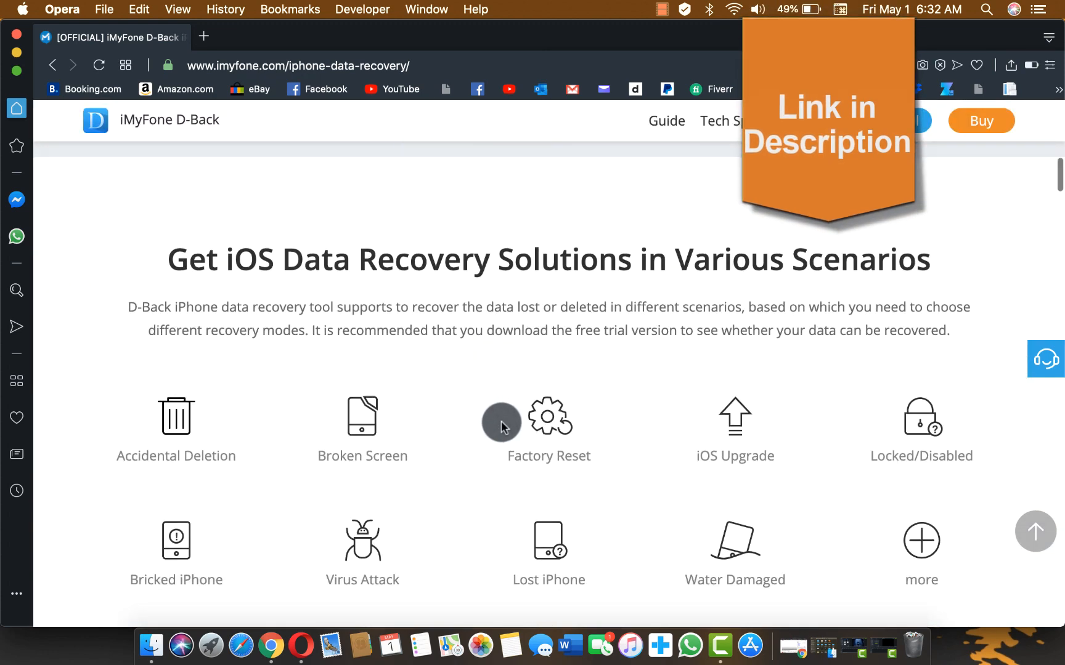
pyautogui.scroll(-3)
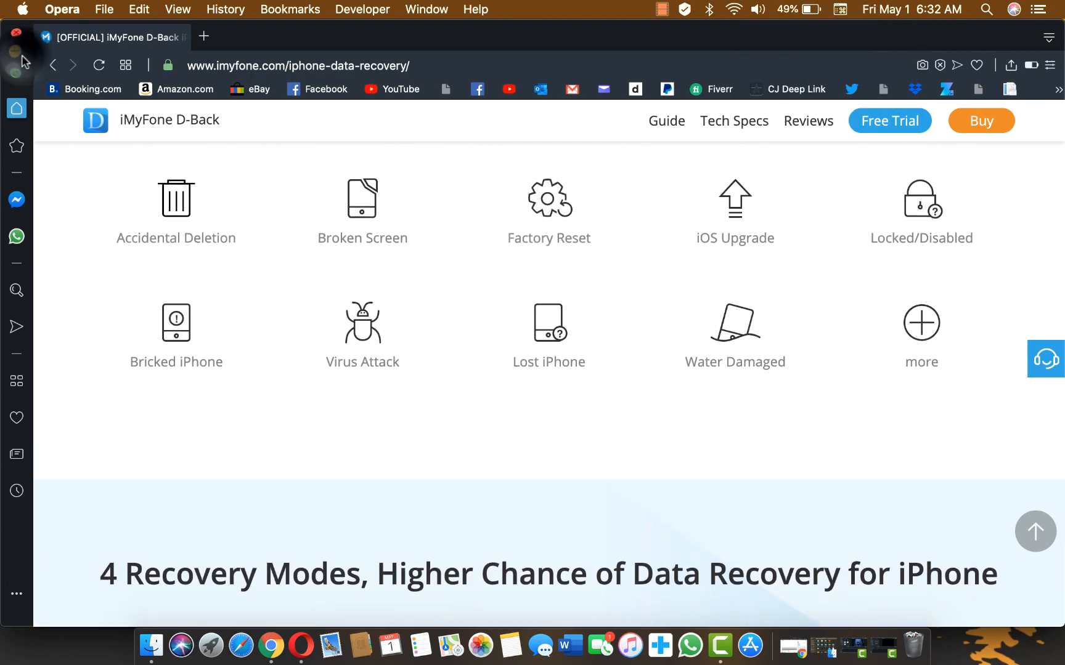
pyautogui.click(14, 32)
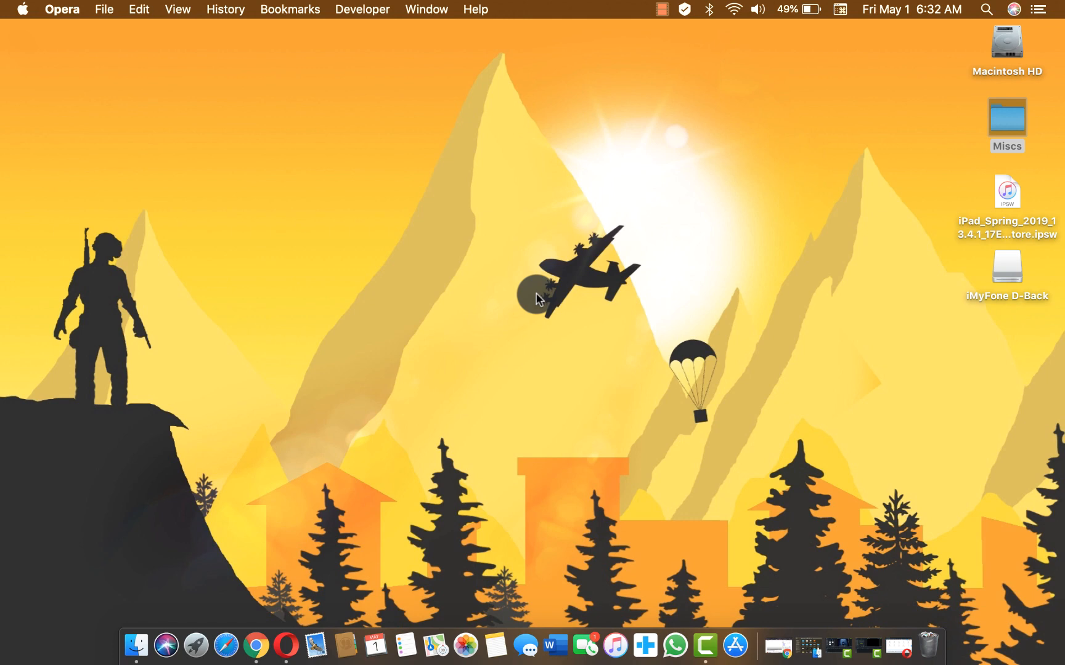
# Launch D-Back and start Smart Recovery for accidentally deleted data from the iOS device
pyautogui.click(196, 644)
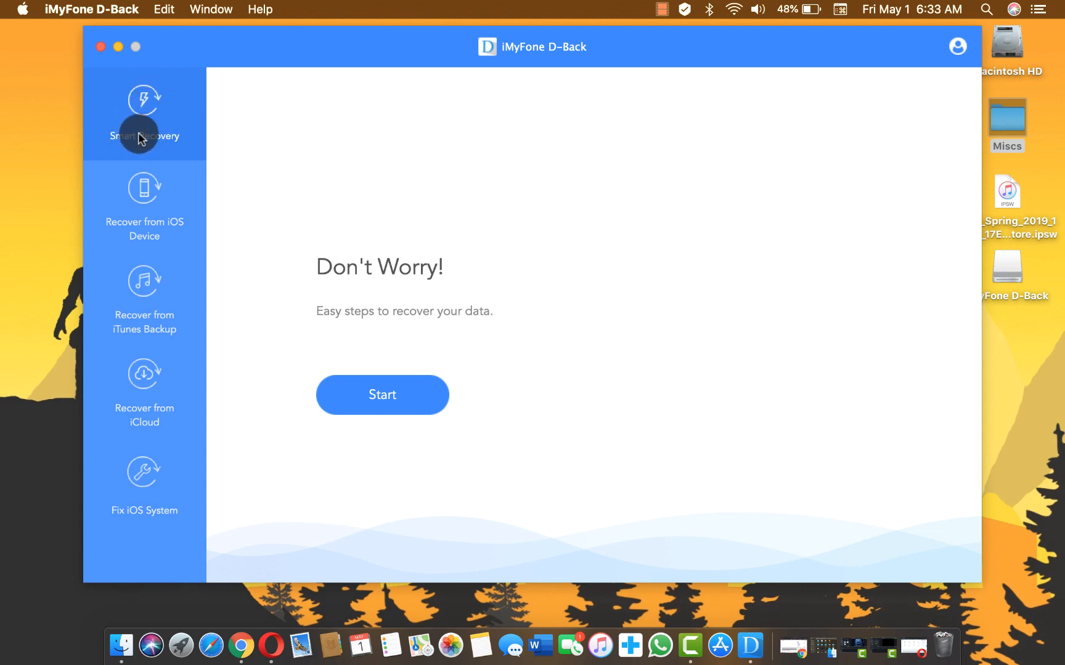
pyautogui.click(382, 395)
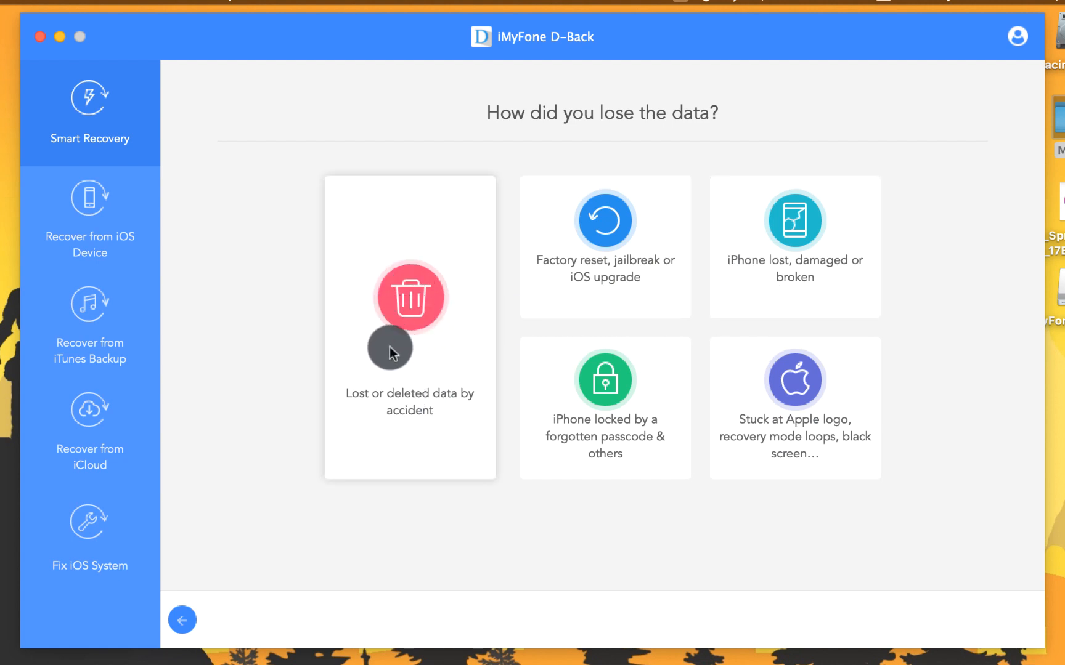
pyautogui.click(409, 297)
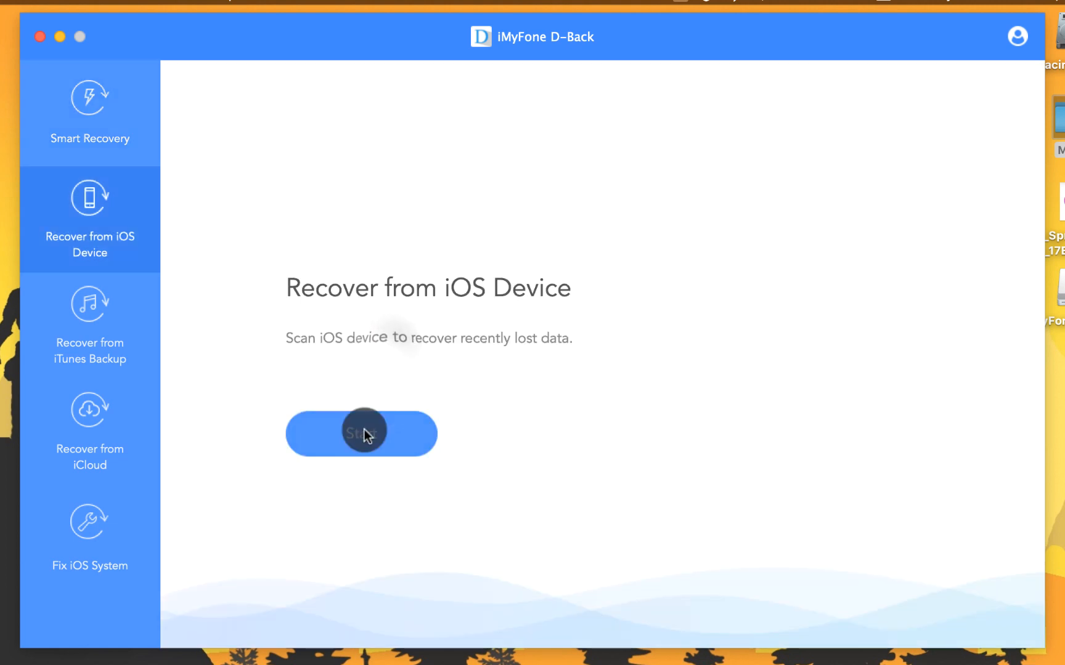
pyautogui.click(361, 434)
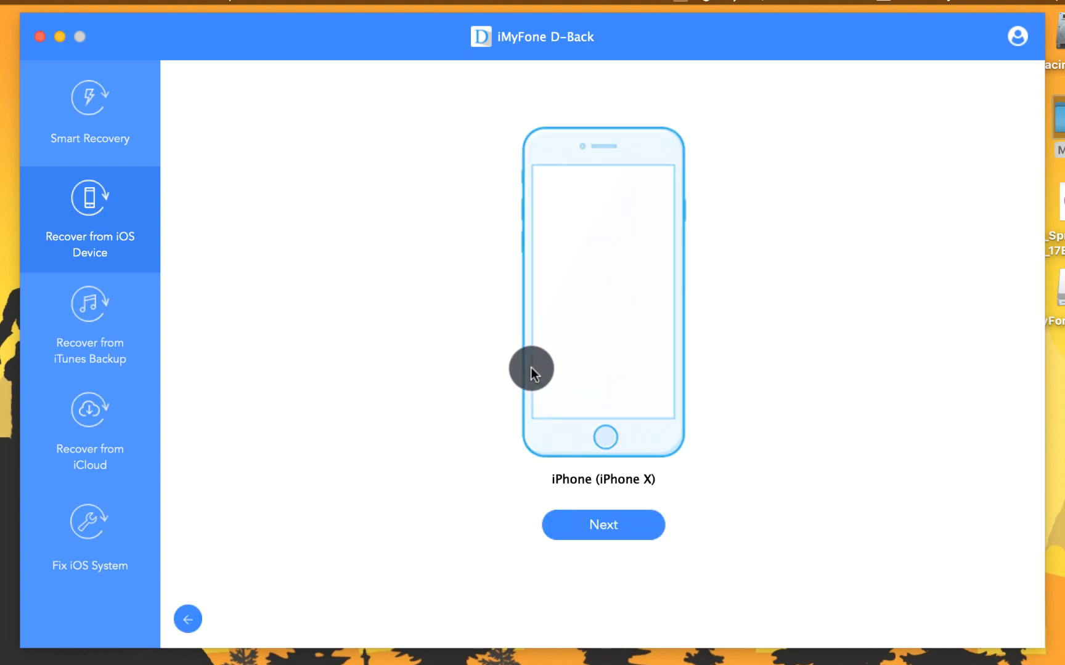
# Continue with the detected iPhone X, select only Photos, and scan the device
pyautogui.click(602, 525)
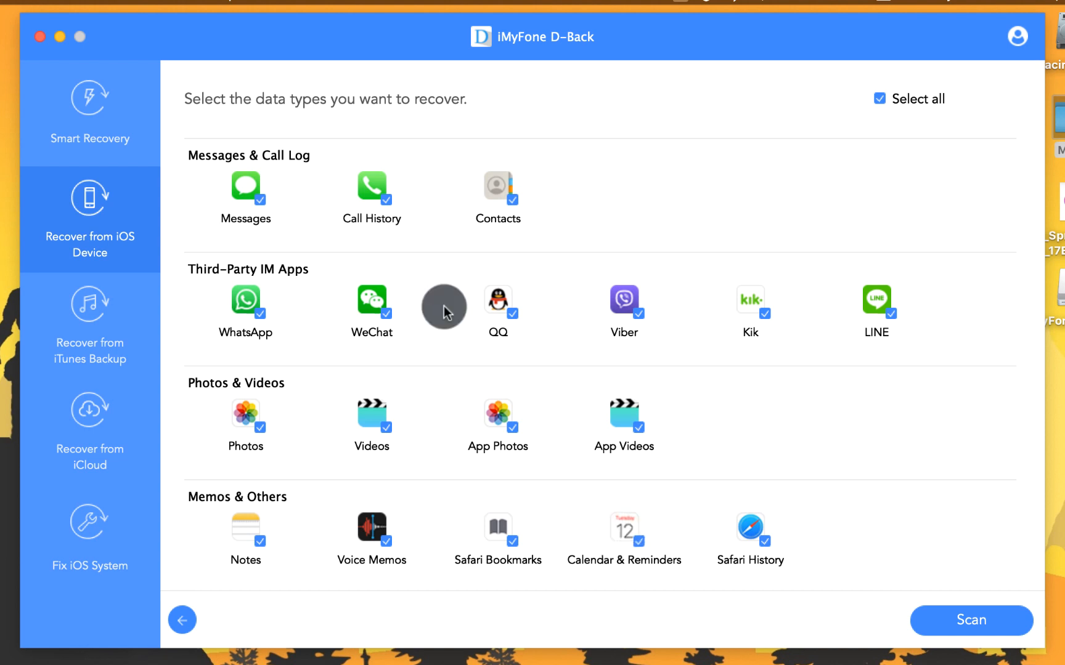
pyautogui.moveTo(504, 267)
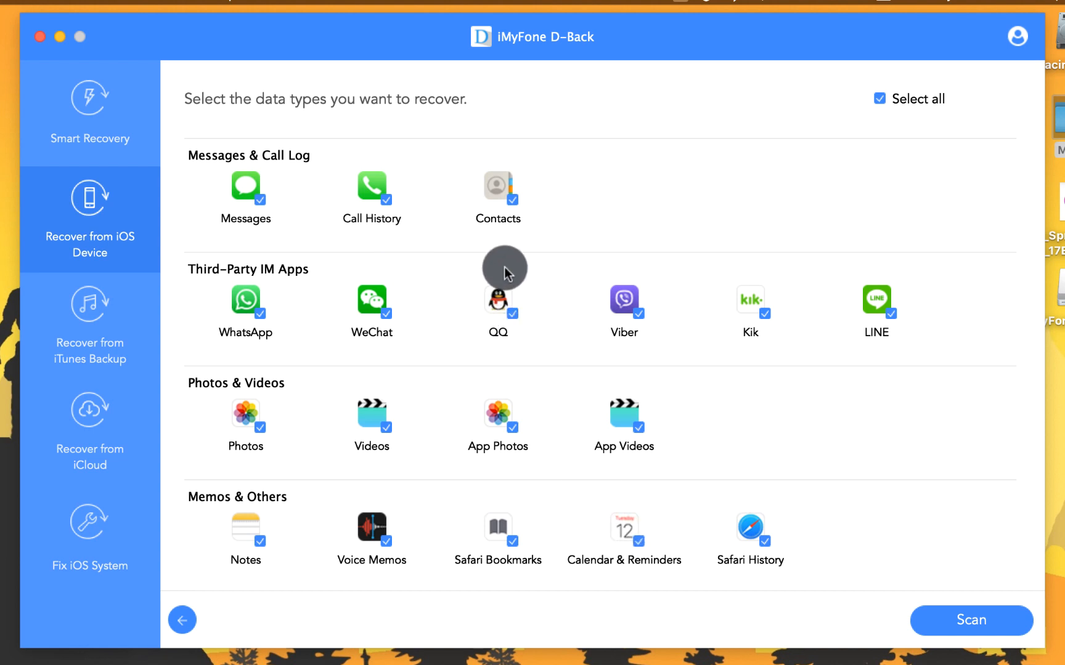
pyautogui.moveTo(235, 190)
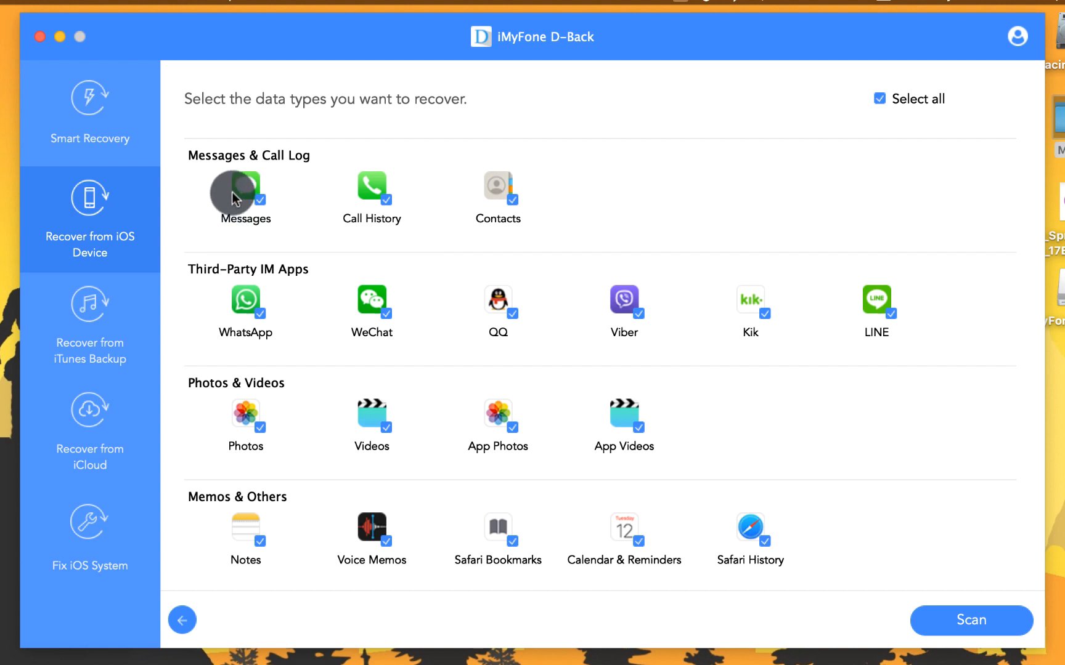
pyautogui.moveTo(246, 295)
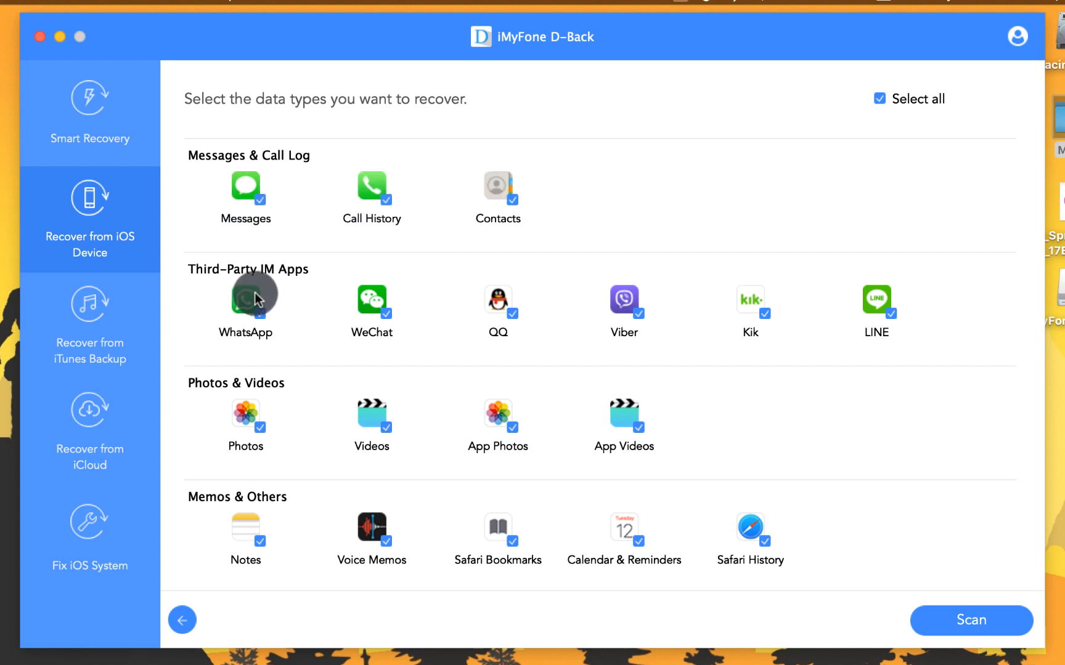
pyautogui.moveTo(245, 528)
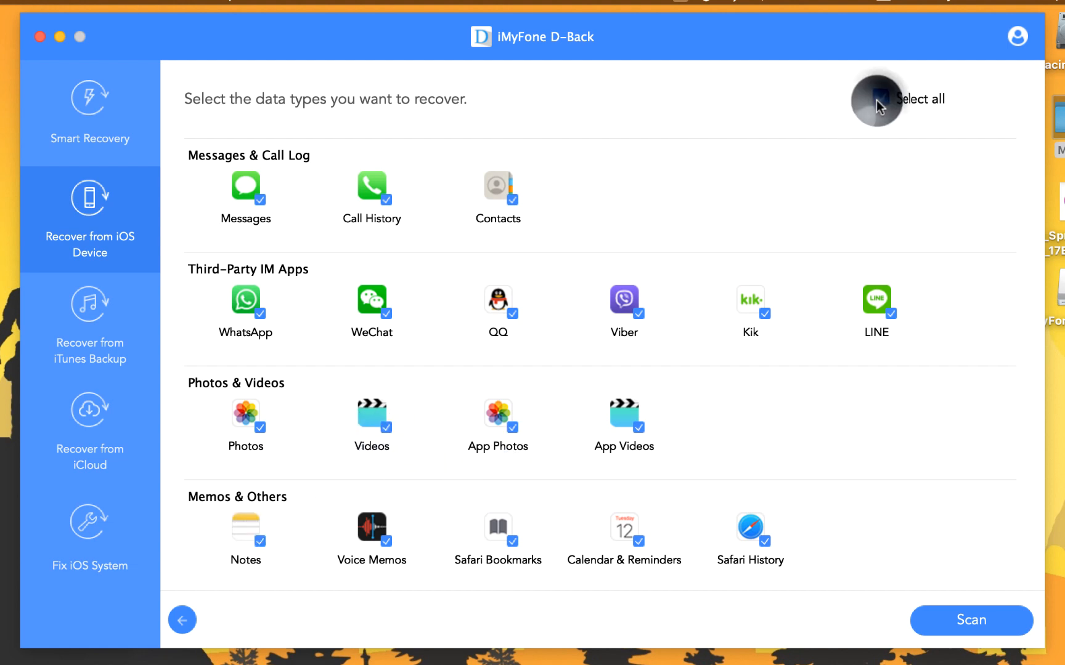
pyautogui.click(879, 99)
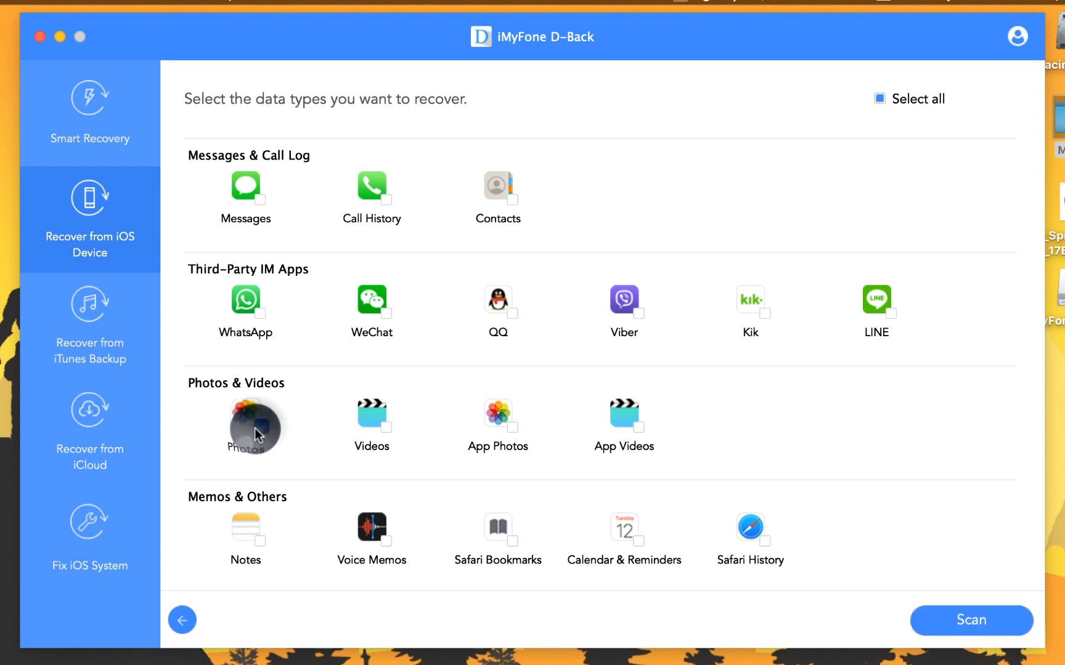
pyautogui.click(255, 423)
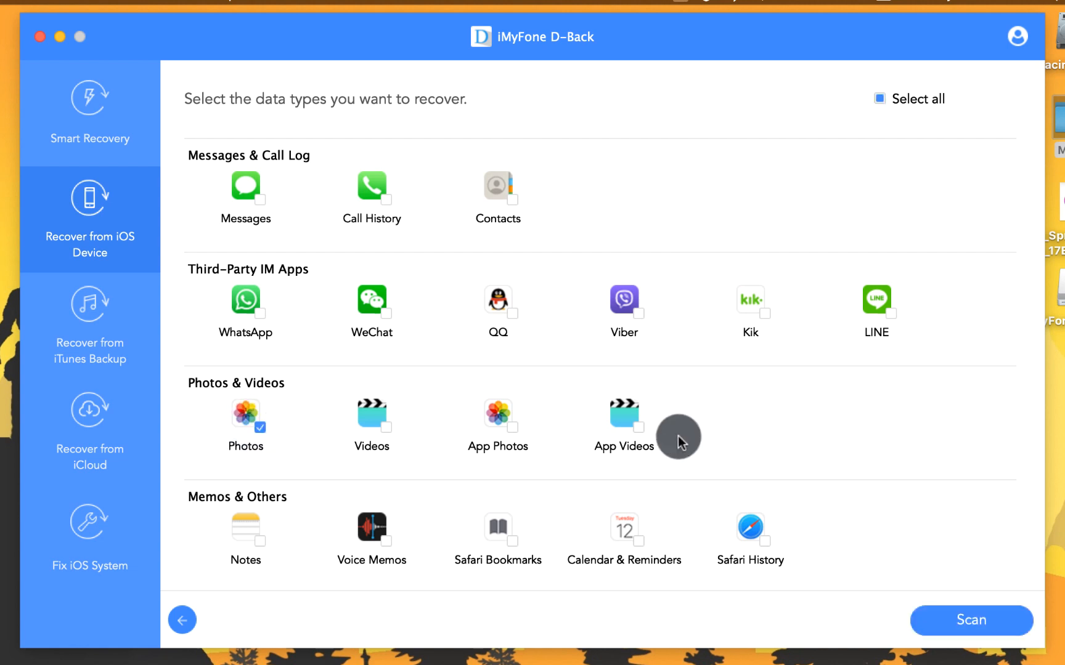
pyautogui.moveTo(829, 467)
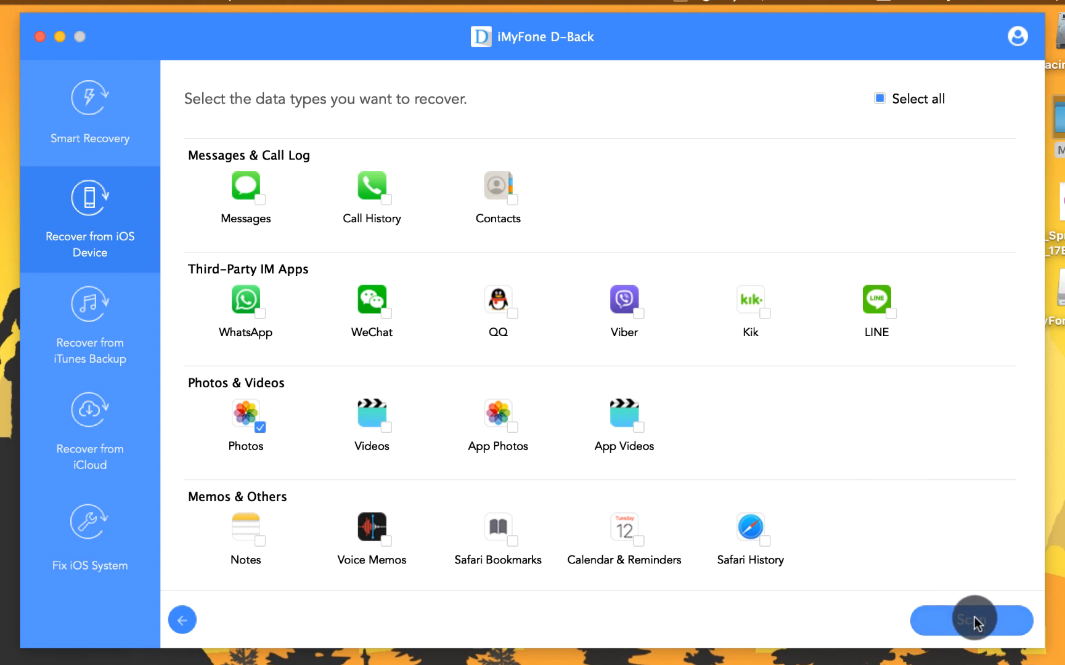
pyautogui.click(971, 620)
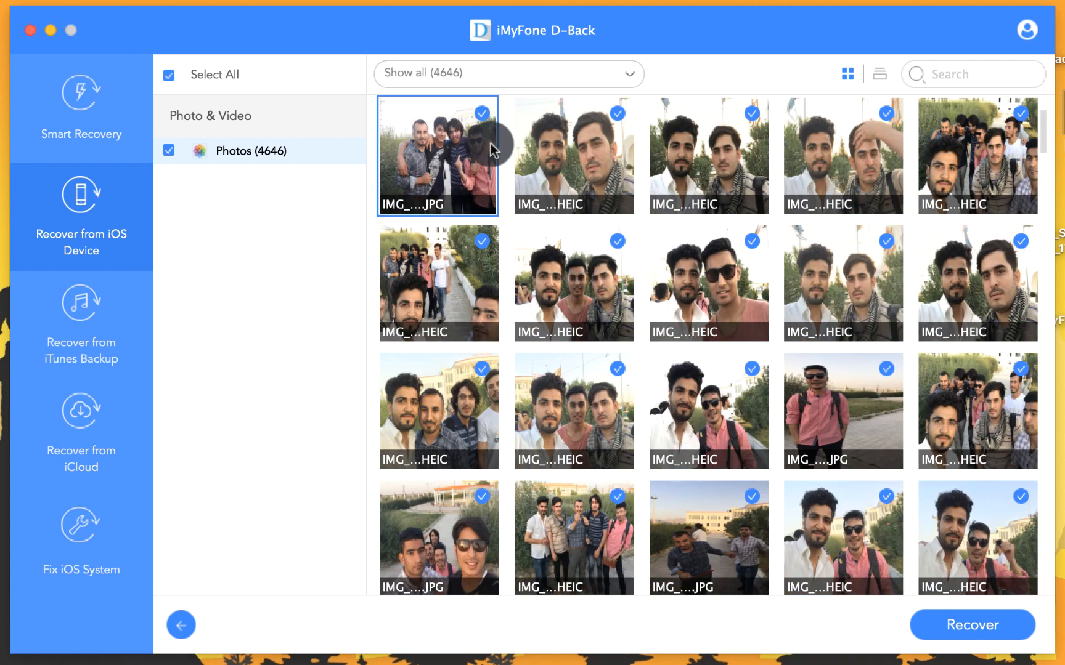
# Filter the scan results to show only the 444 deleted photos
pyautogui.click(508, 74)
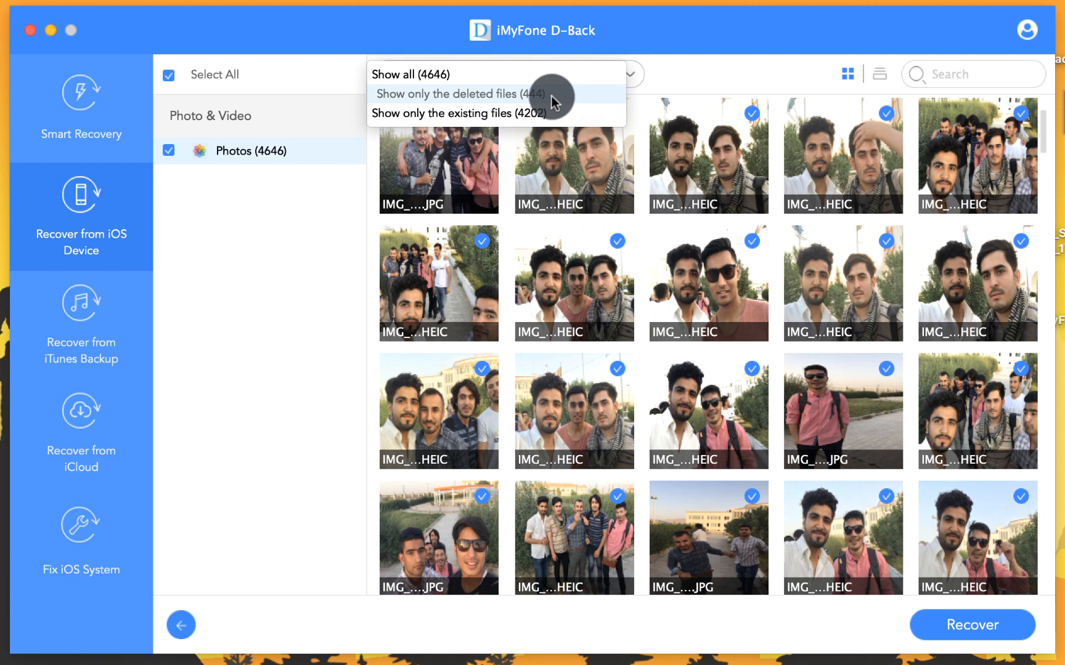
pyautogui.click(450, 94)
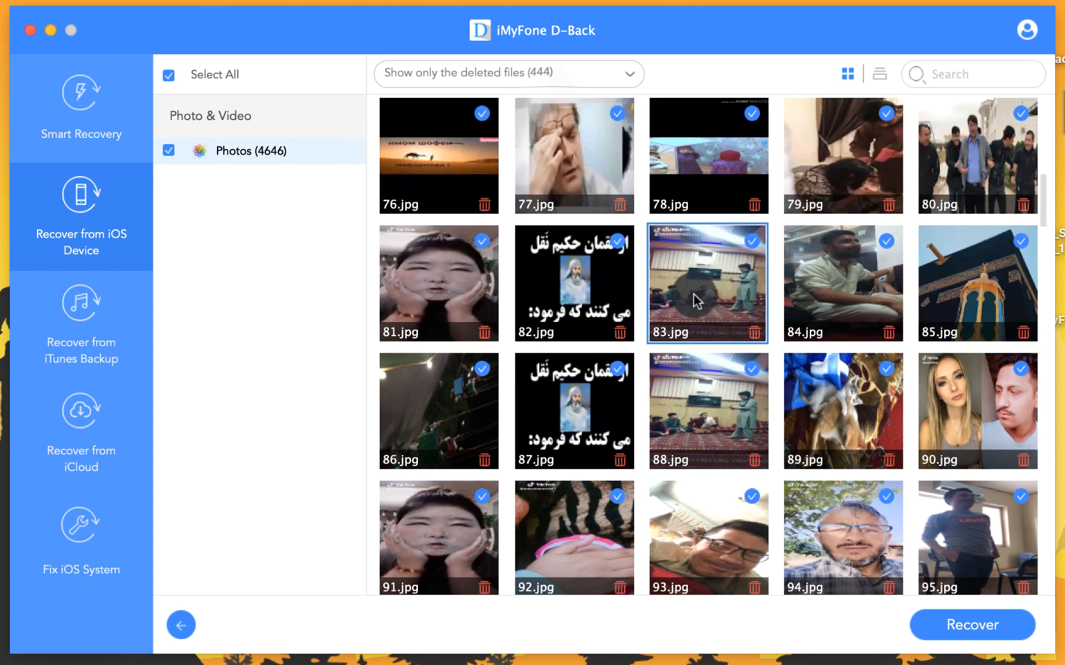
pyautogui.scroll(-3)
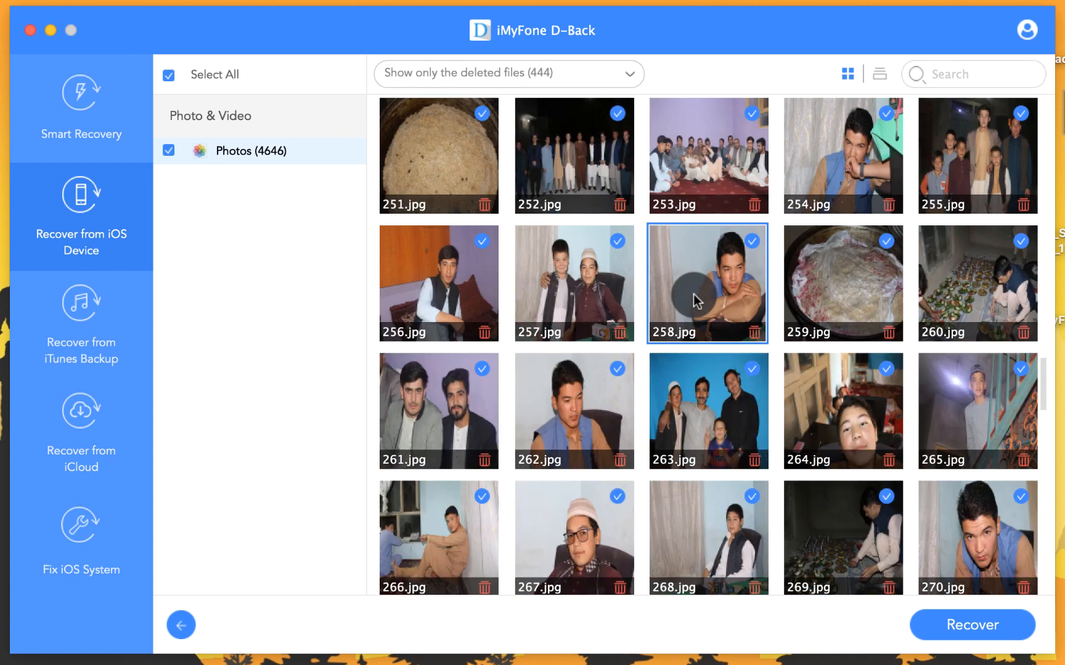
pyautogui.scroll(-3)
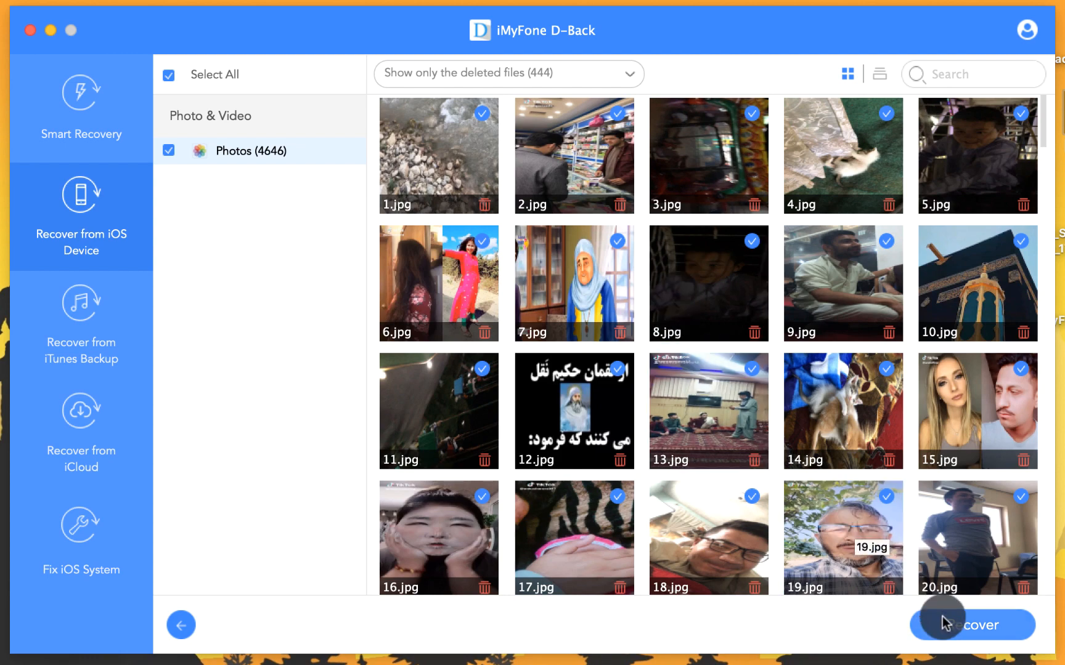
# Recover the checked deleted photos to the default iMyFone D-Back folder
pyautogui.click(969, 624)
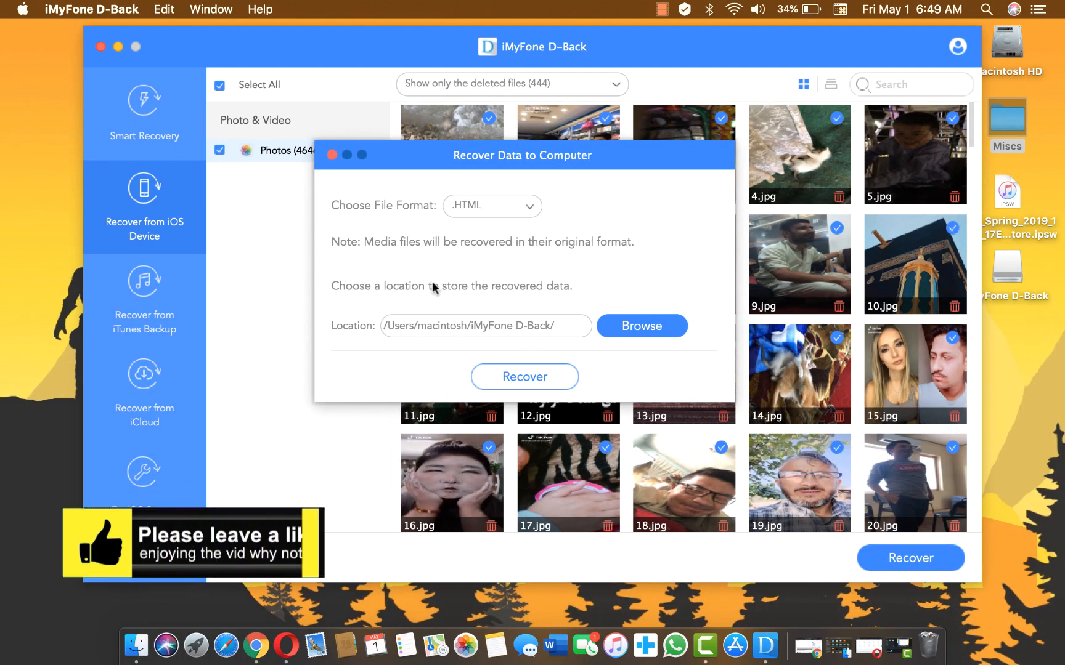
pyautogui.click(524, 377)
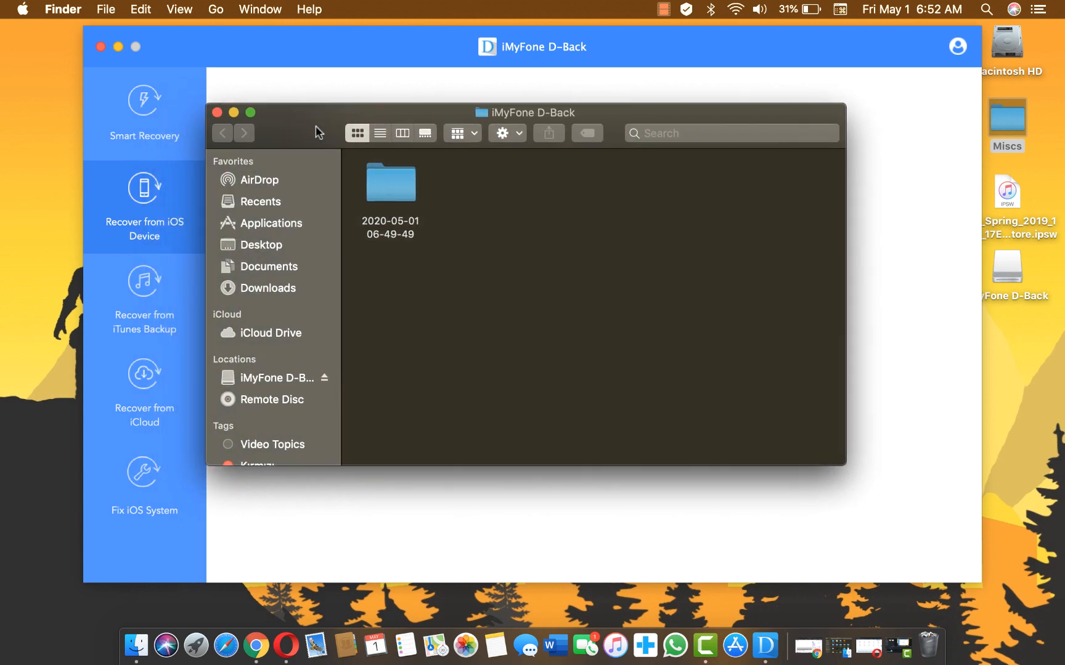
pyautogui.doubleClick(391, 183)
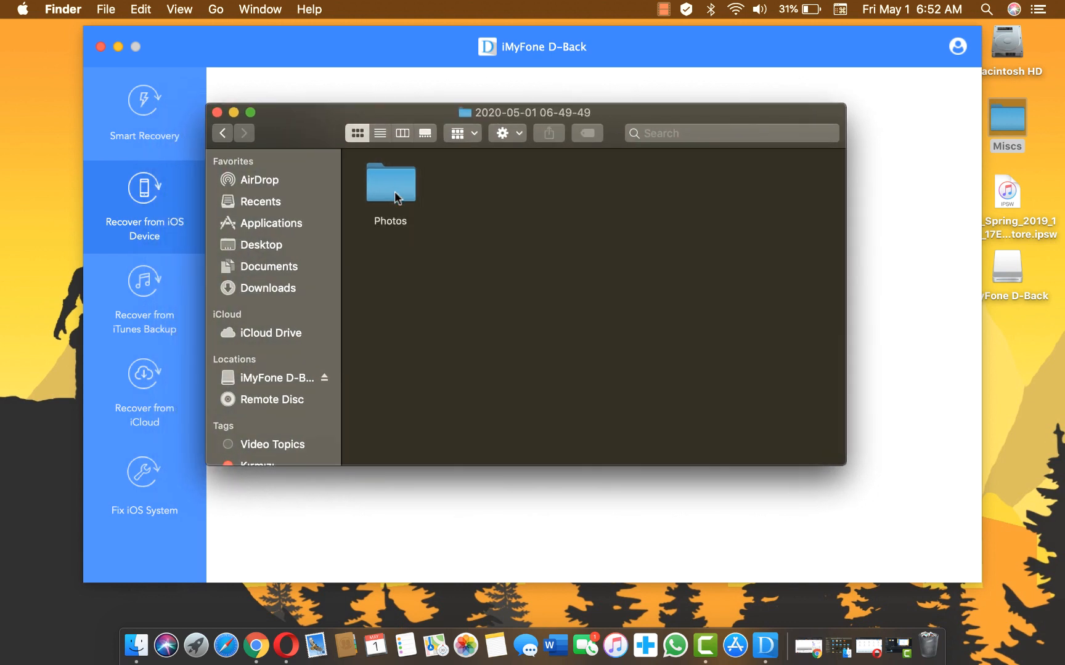
pyautogui.doubleClick(389, 182)
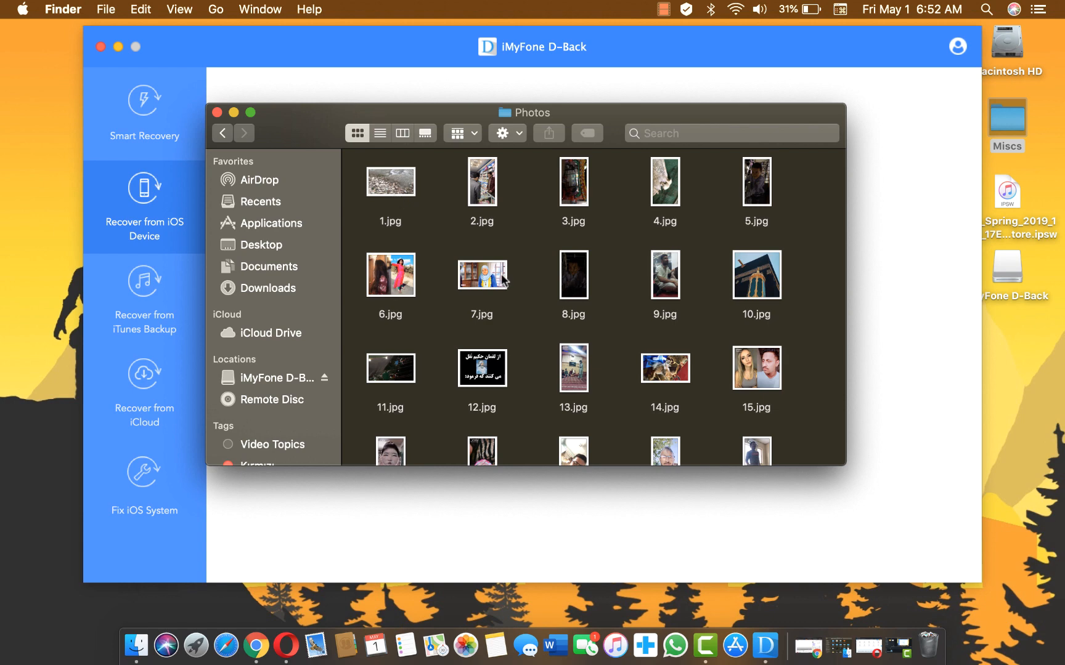
pyautogui.scroll(-3)
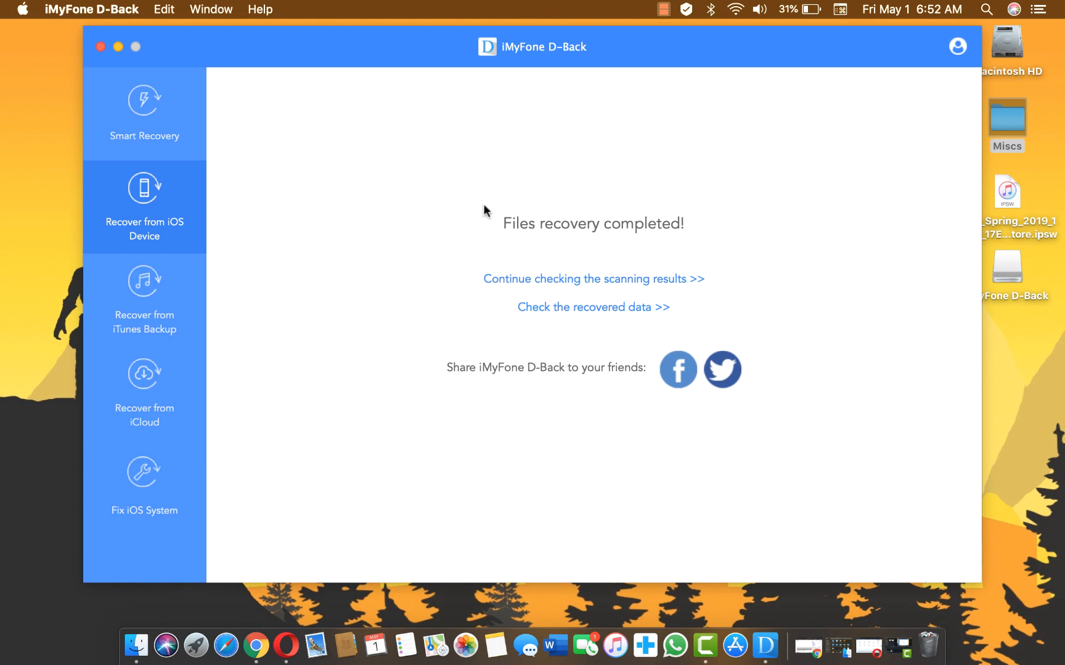
# Minimize the D-Back recovery-completed window to the Dock
pyautogui.click(120, 46)
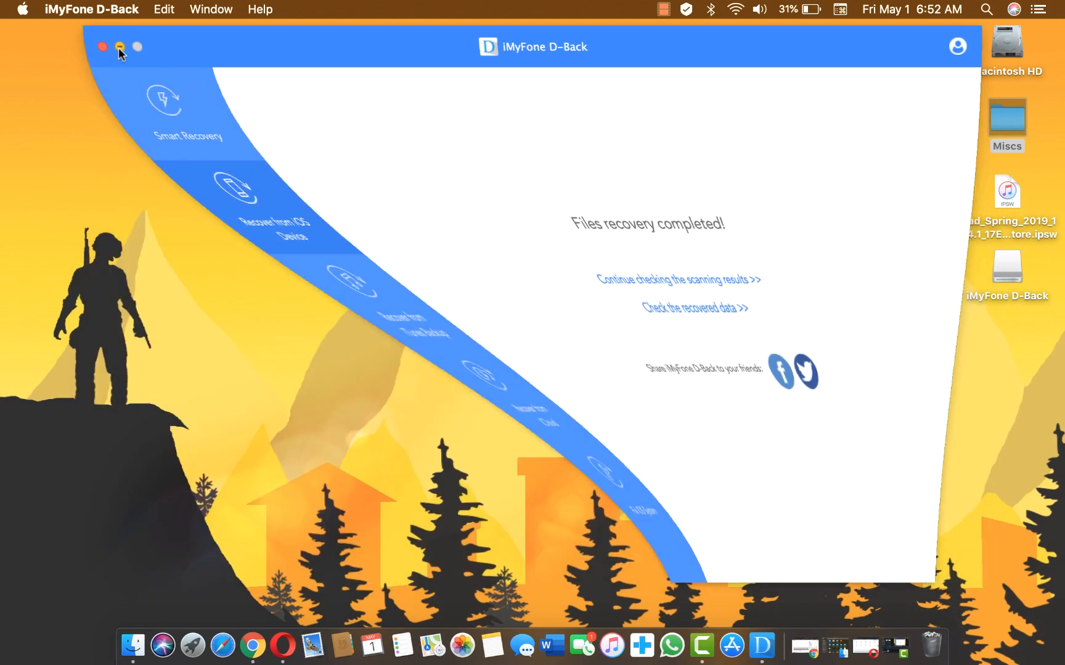
pyautogui.click(119, 47)
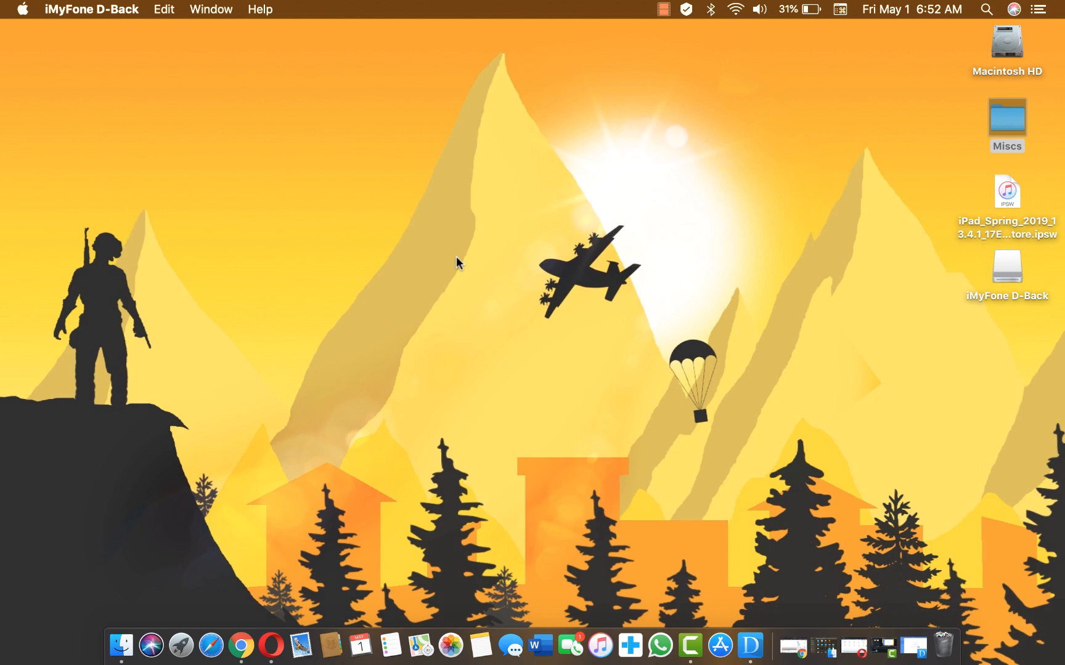